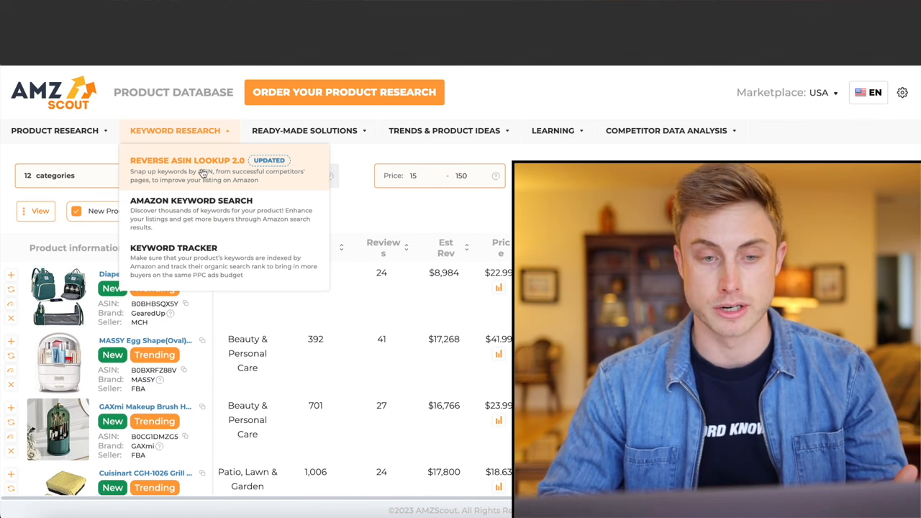
pyautogui.moveTo(356, 199)
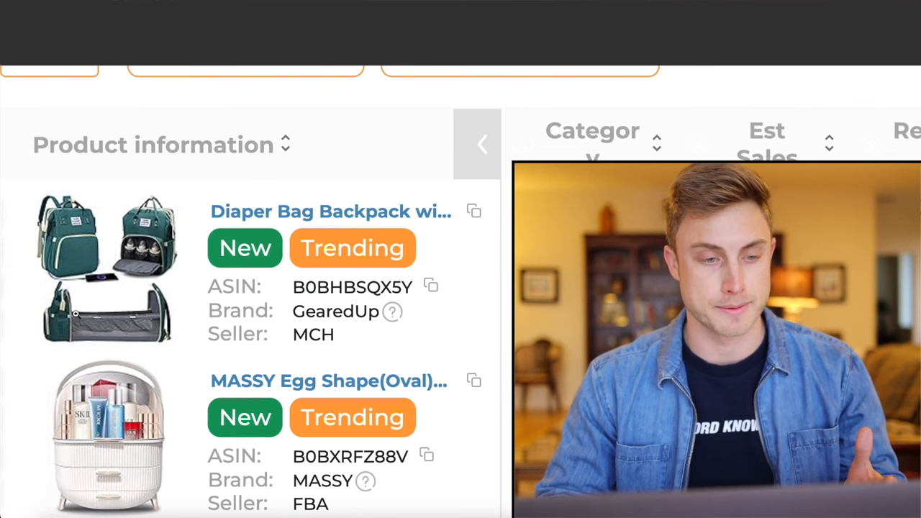
# Bring up the link context menu on the Diaper Bag Backpack product title.
pyautogui.rightClick(323, 211)
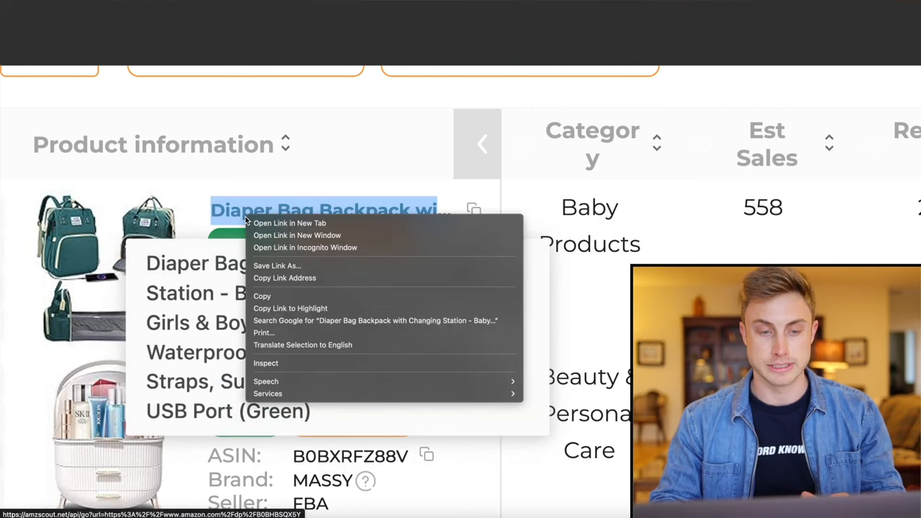
# Open the Diaper Bag Backpack listing in a new tab and review its Amazon page.
pyautogui.click(290, 223)
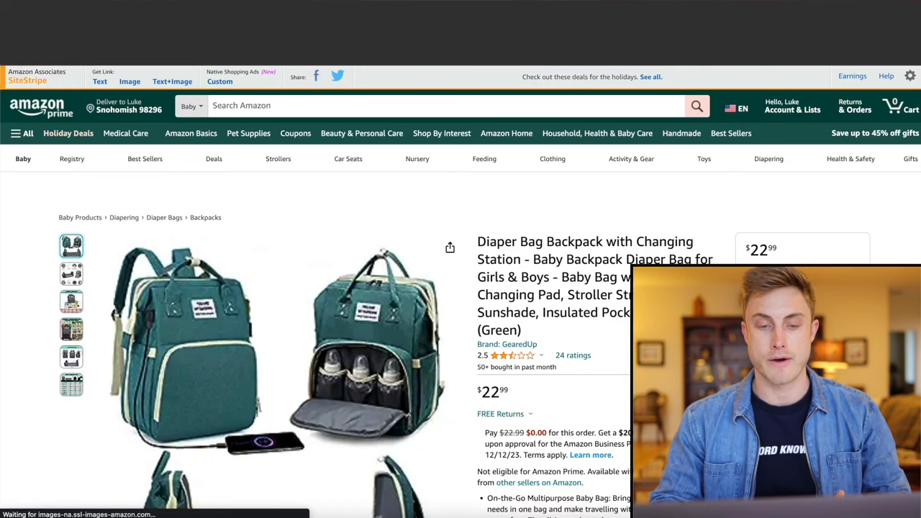
pyautogui.scroll(-3)
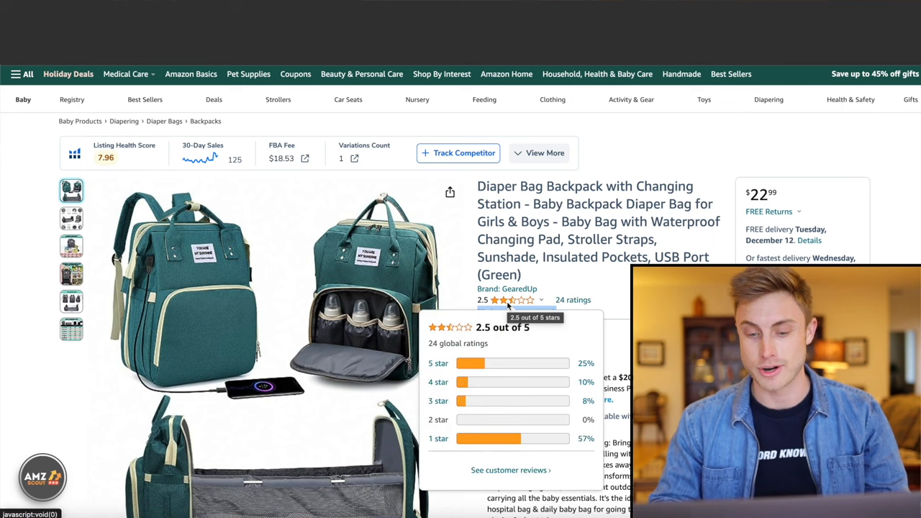
pyautogui.moveTo(553, 439)
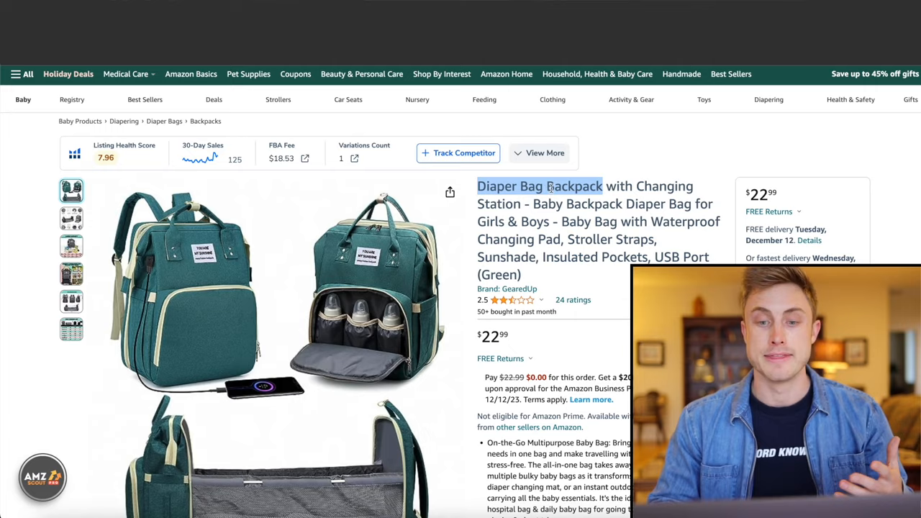
# Search Amazon for 'Diaper Bag Backpack' across all departments instead of Baby.
pyautogui.write('Diaper Bag Backpack')
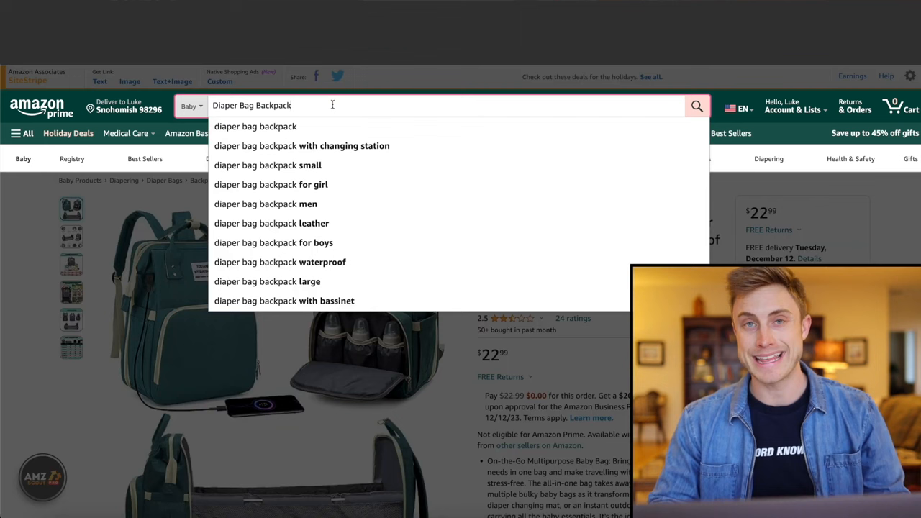
pyautogui.moveTo(313, 242)
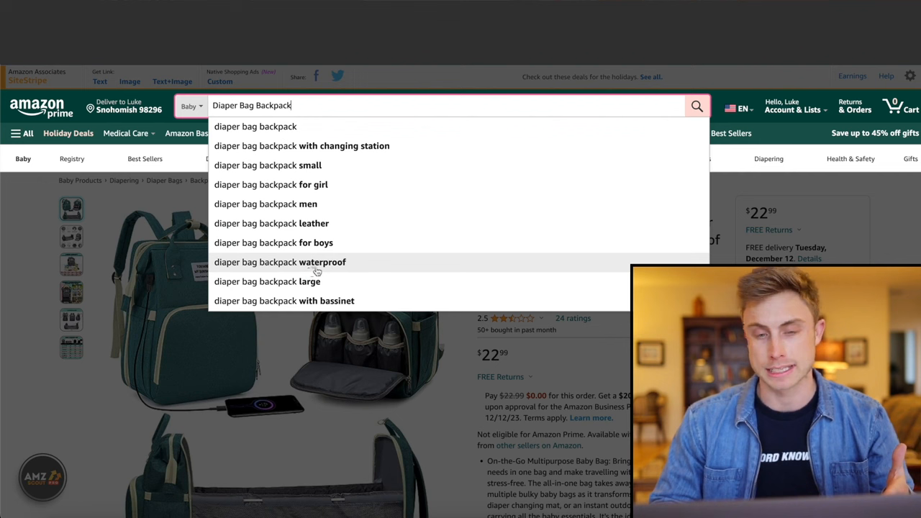
pyautogui.moveTo(255, 127)
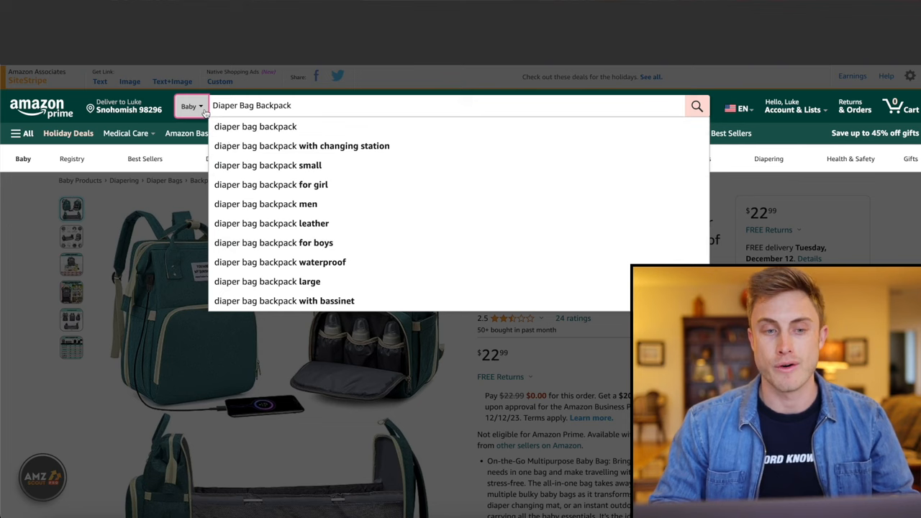
pyautogui.click(192, 105)
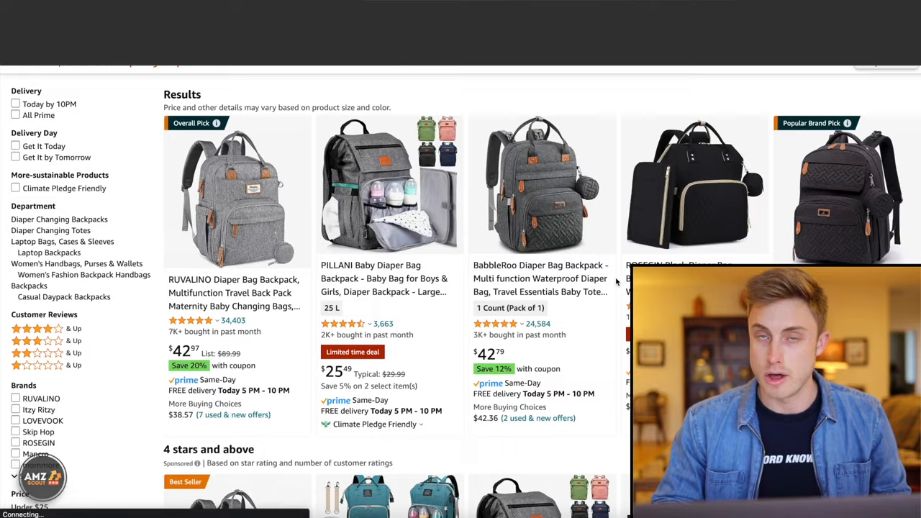
# Scroll the diaper bag results and launch AMZScout from the bottom-left badge.
pyautogui.scroll(-3)
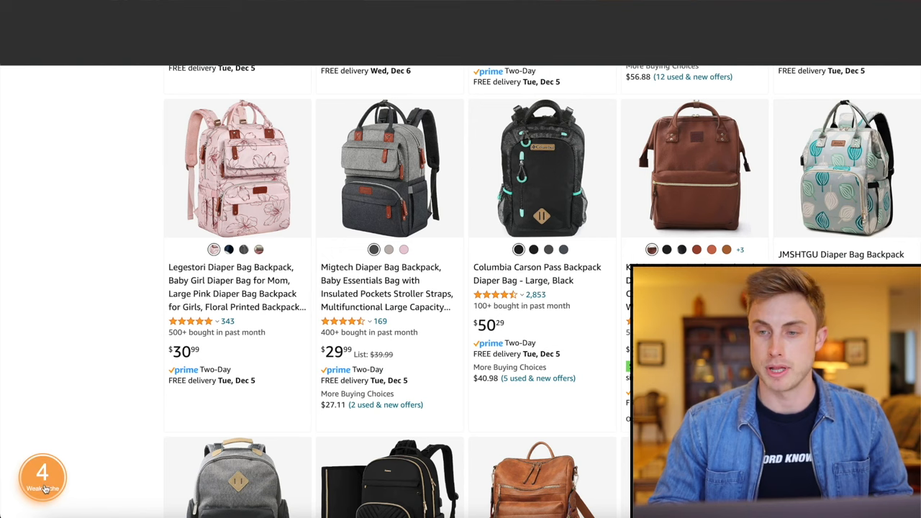
pyautogui.click(43, 477)
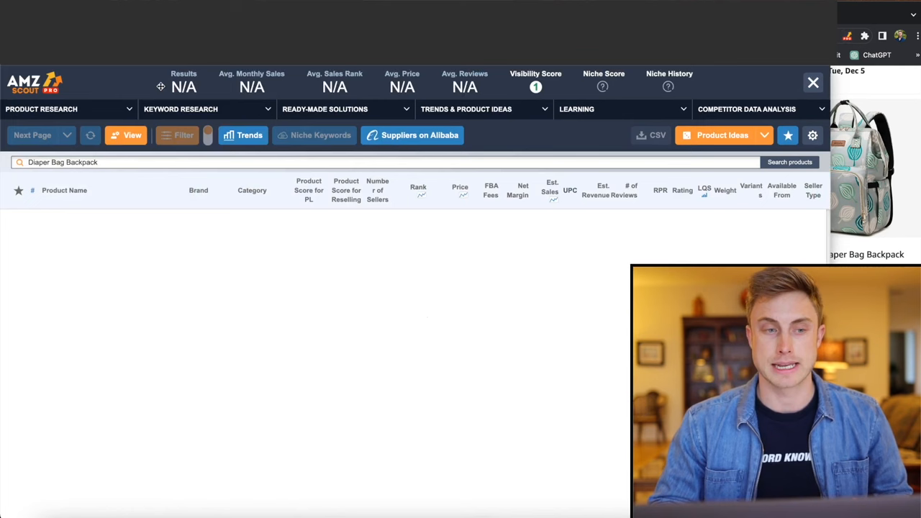
# Sort the competitor table by Est. Revenue and scroll through the listings.
pyautogui.click(788, 162)
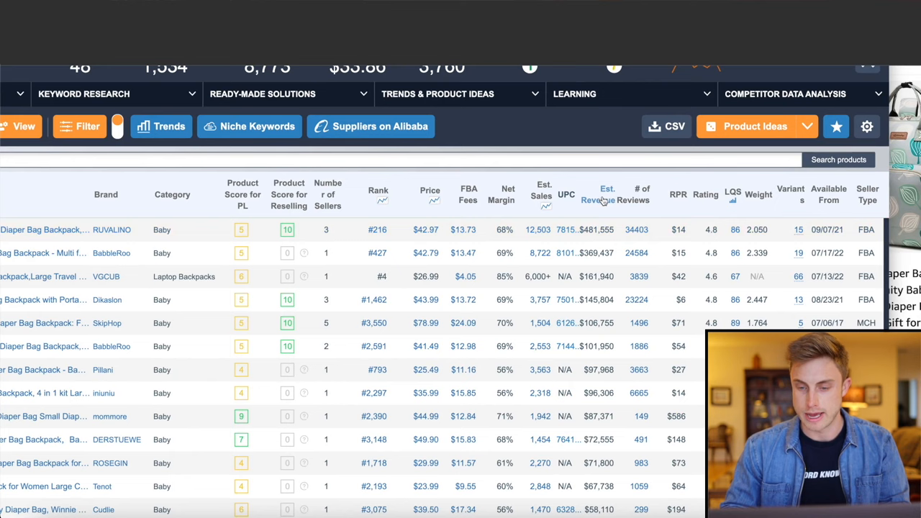
pyautogui.scroll(-3)
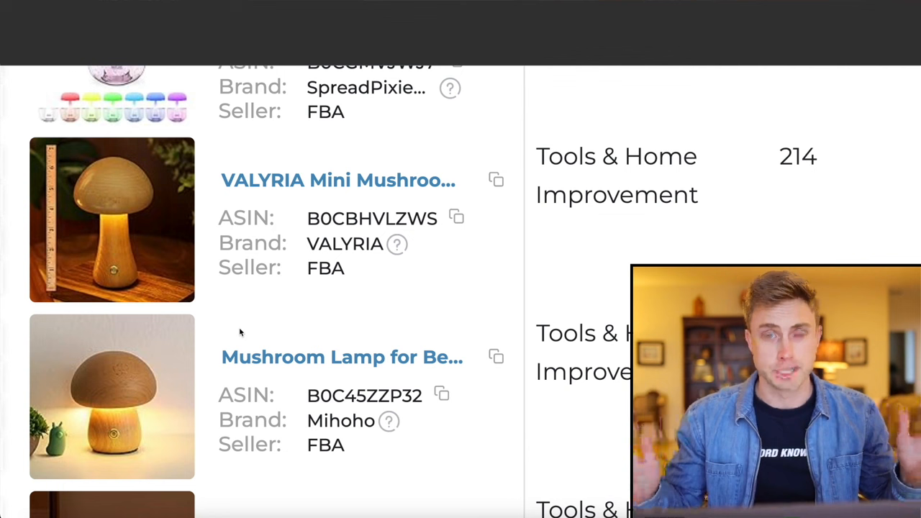
pyautogui.moveTo(187, 416)
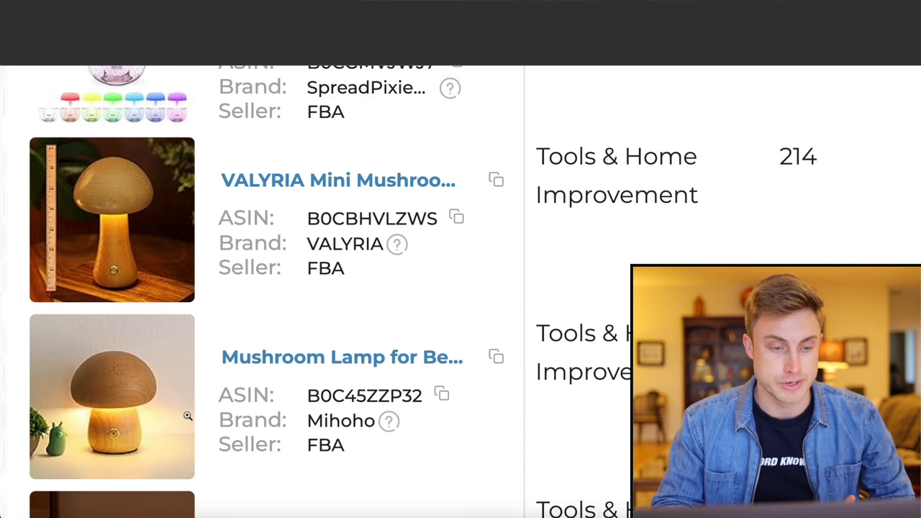
# Select the Mushroom Lamp product title in the Product Database.
pyautogui.doubleClick(342, 357)
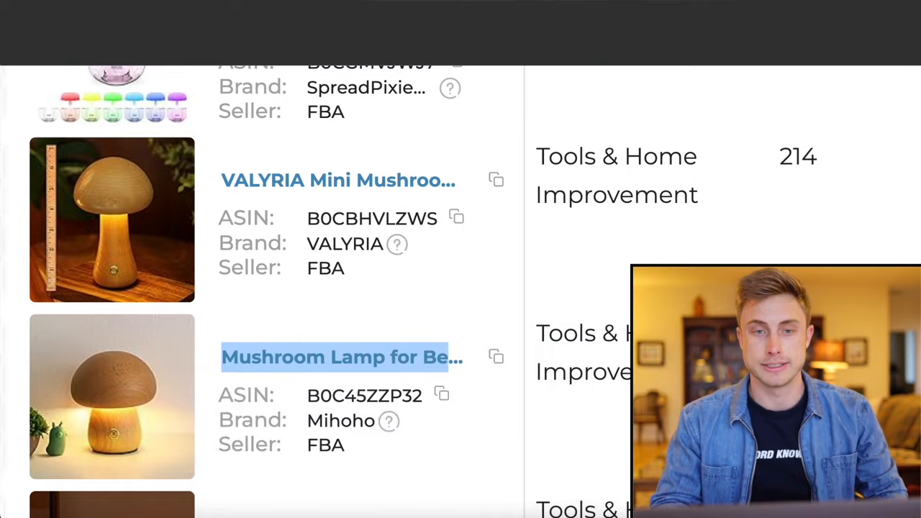
pyautogui.click(341, 356)
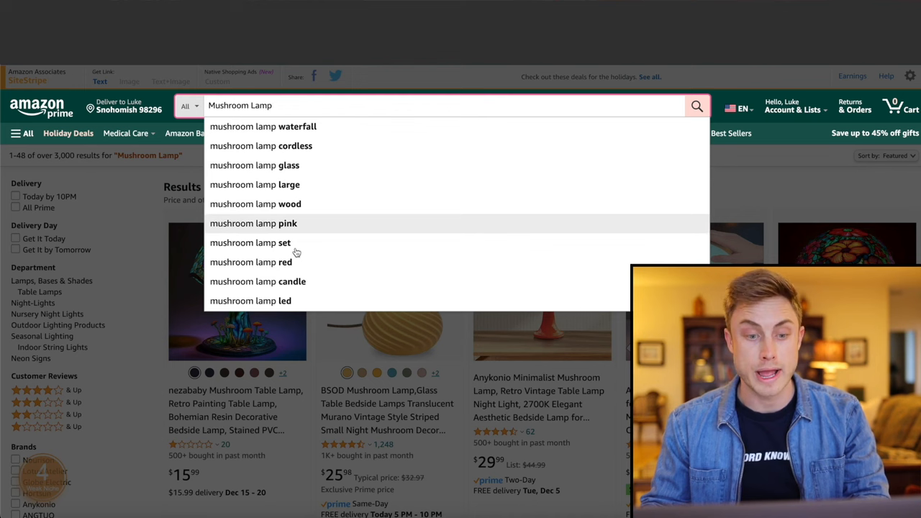
# Type 'b' while loading the mushroom lamp AMZScout competitor analysis.
pyautogui.write('b')
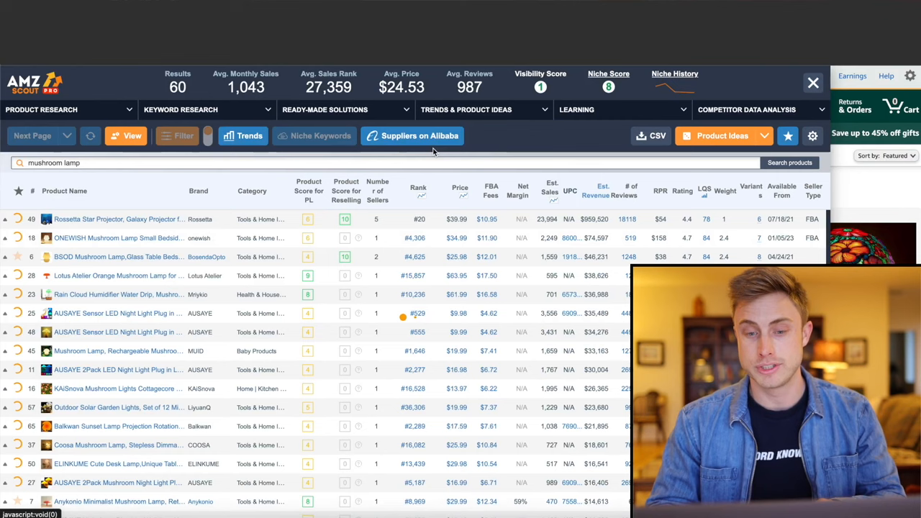
# Open the Product Database page, filtered to 12 categories and $15–150, and scroll it.
pyautogui.click(412, 136)
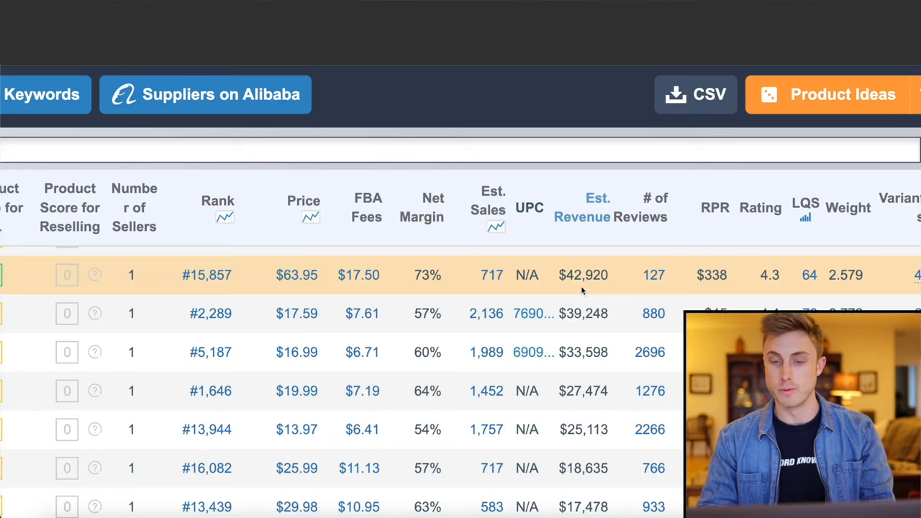
pyautogui.scroll(-3)
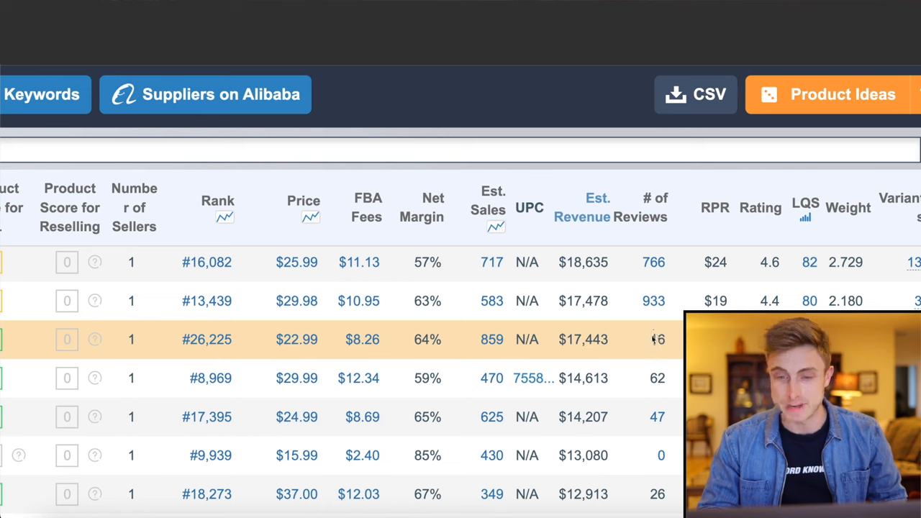
pyautogui.scroll(-3)
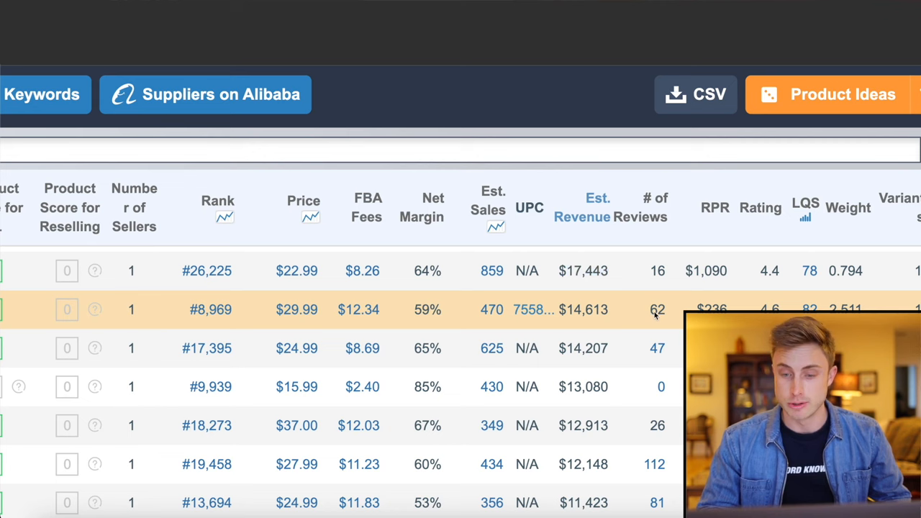
pyautogui.scroll(-3)
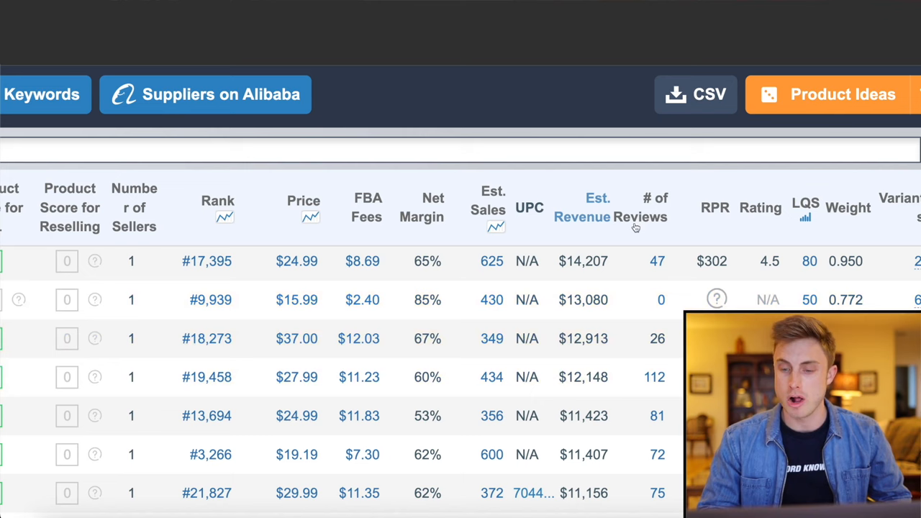
pyautogui.moveTo(583, 415)
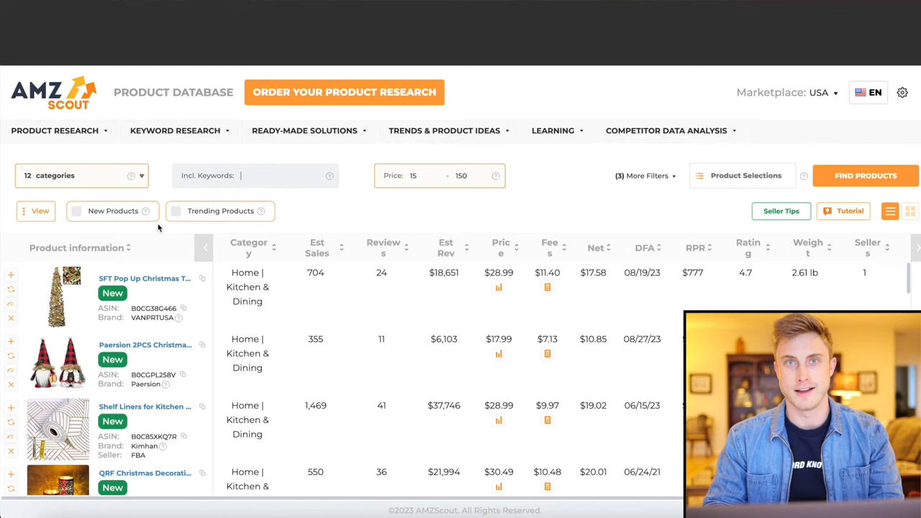
# Filter the database to new and trending products, then scroll the results.
pyautogui.click(77, 211)
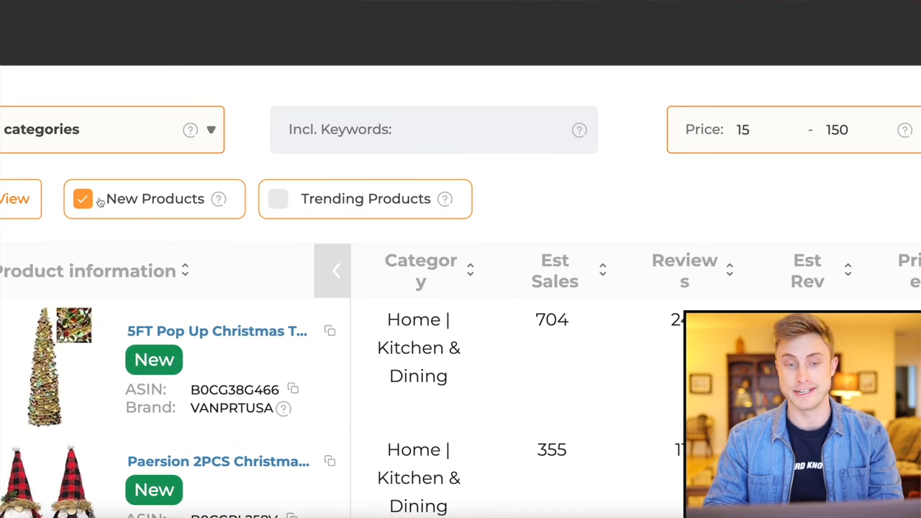
pyautogui.click(865, 176)
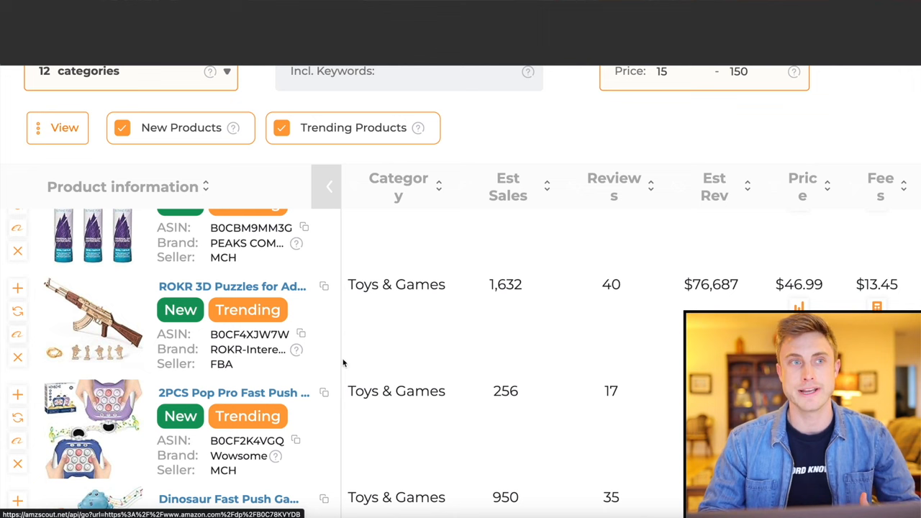
pyautogui.scroll(-3)
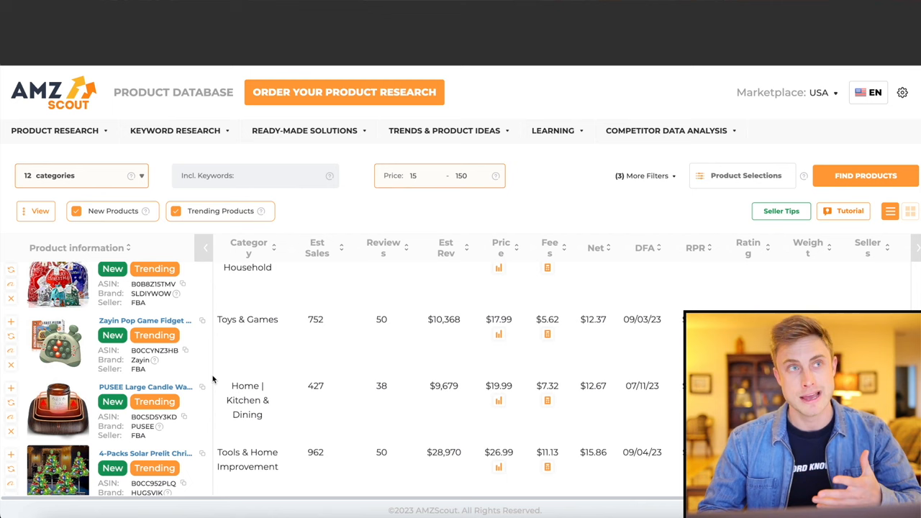
pyautogui.scroll(-3)
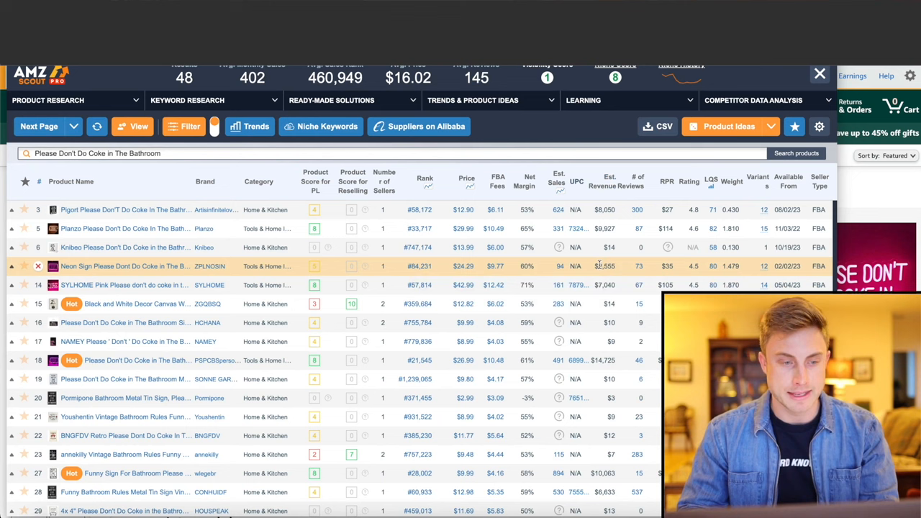
pyautogui.moveTo(52, 360)
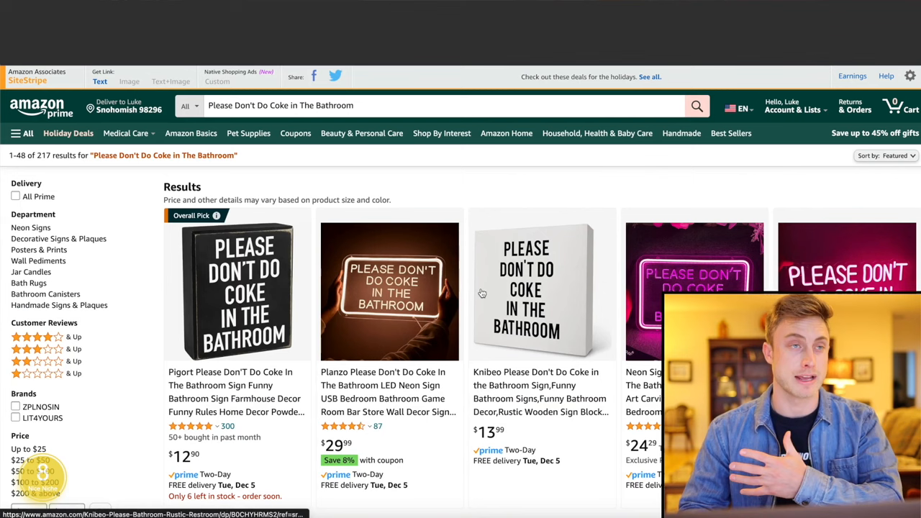
# Scroll through the 'Please Don't Do Coke in The Bathroom' Amazon results.
pyautogui.scroll(-3)
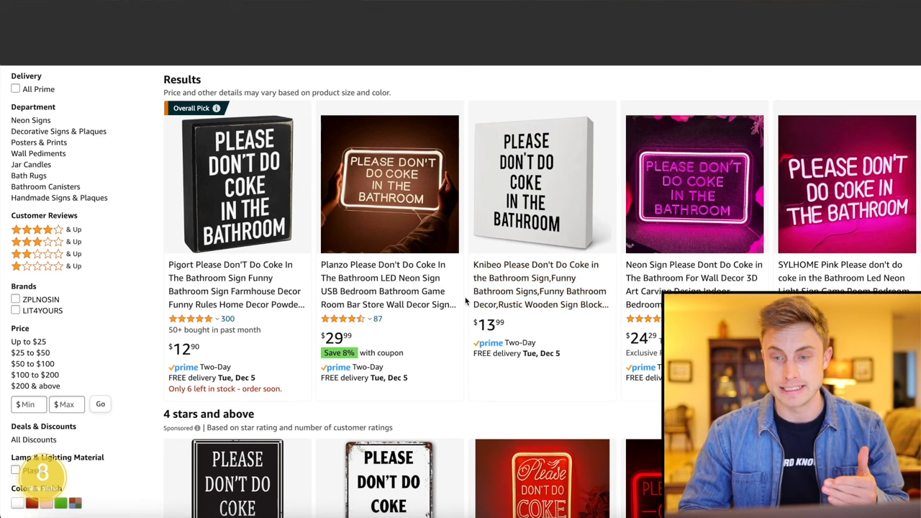
pyautogui.scroll(-3)
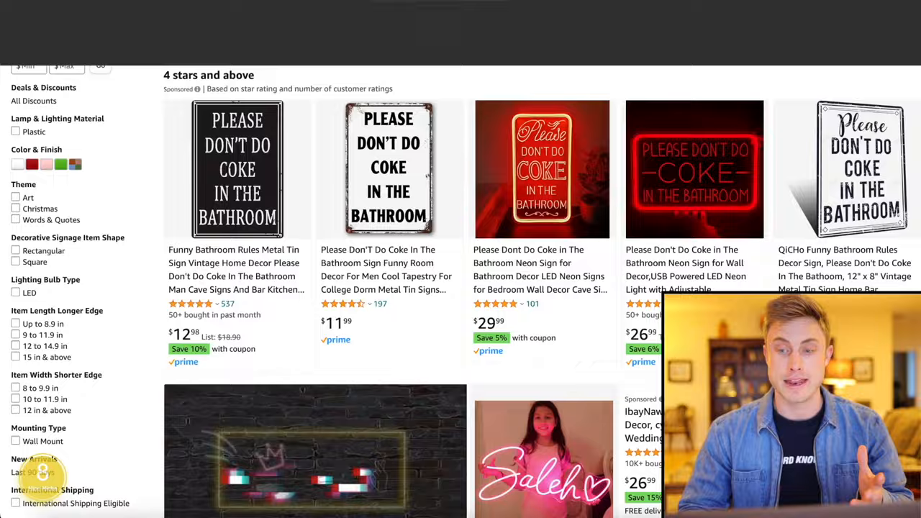
pyautogui.scroll(-3)
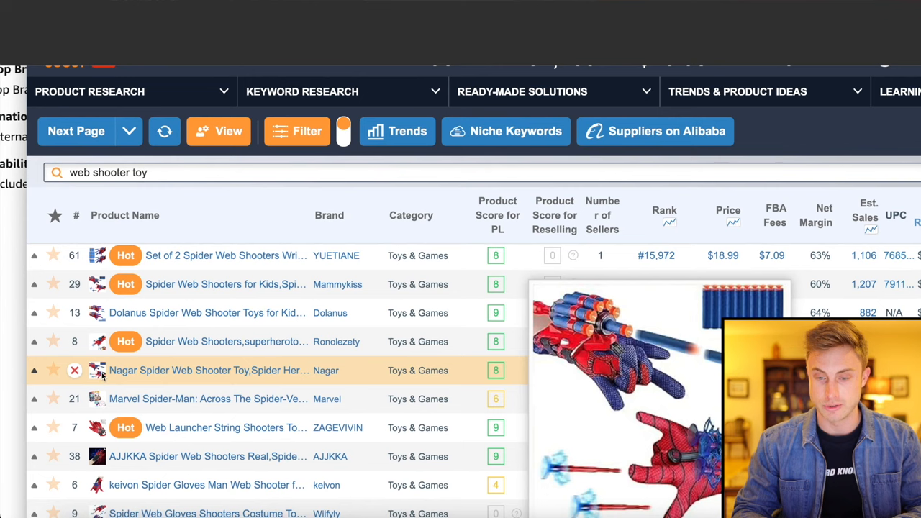
# Scroll the web shooter toy competitor table: 47 results, 798 average sales, $25.93.
pyautogui.scroll(-3)
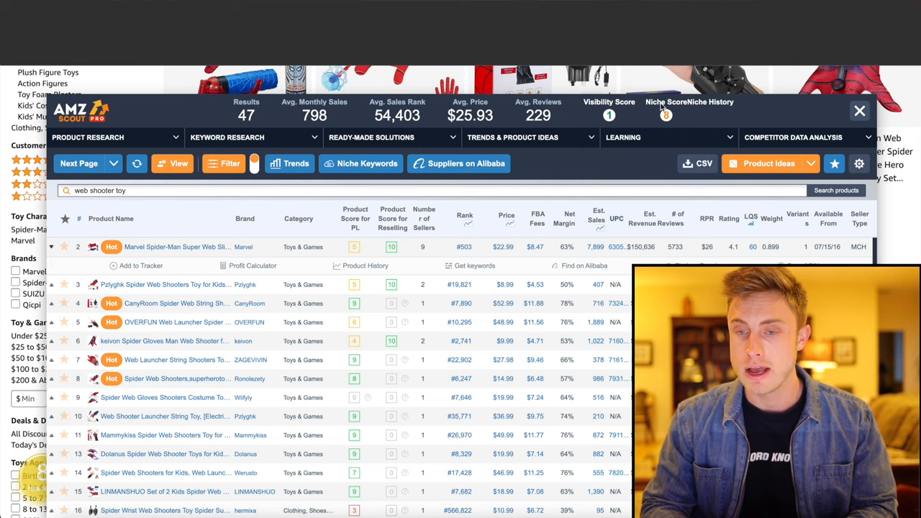
pyautogui.click(664, 115)
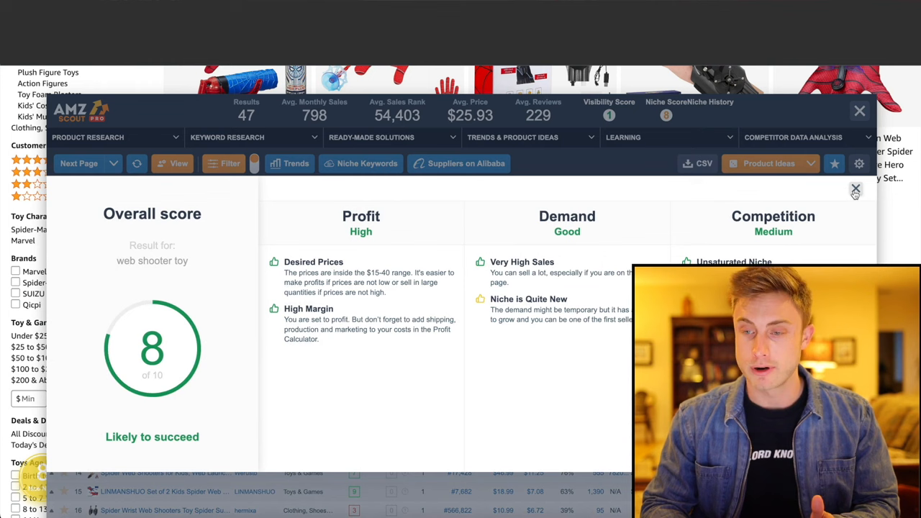
pyautogui.click(859, 110)
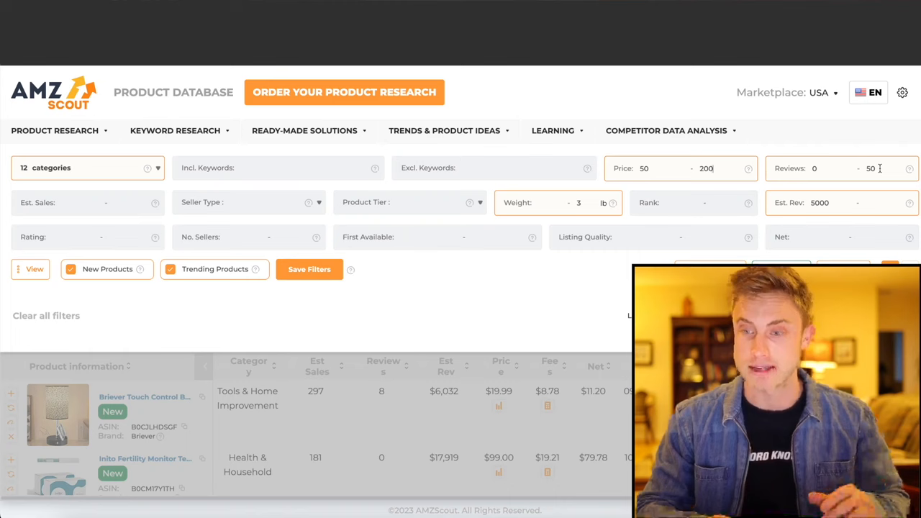
# Apply the $50–200 price, 0–50 reviews filters and open Emergency Survival Kits.
pyautogui.click(866, 174)
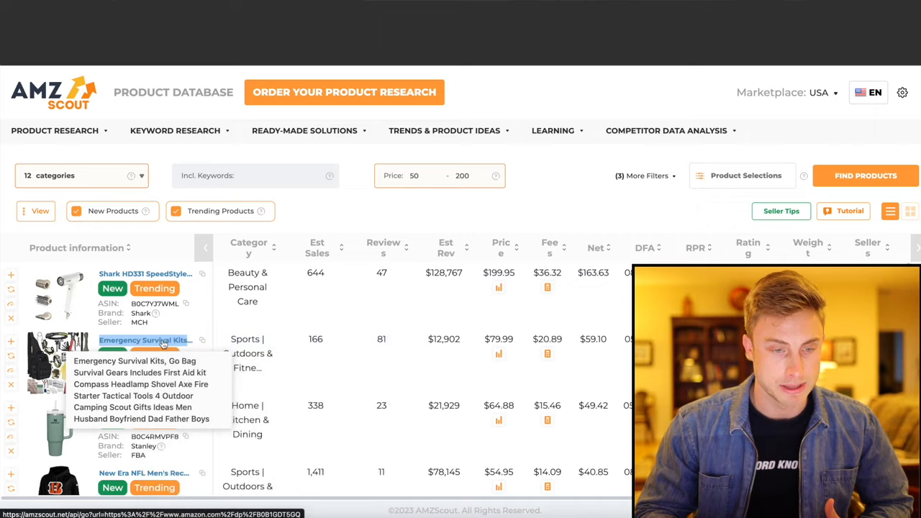
pyautogui.click(145, 340)
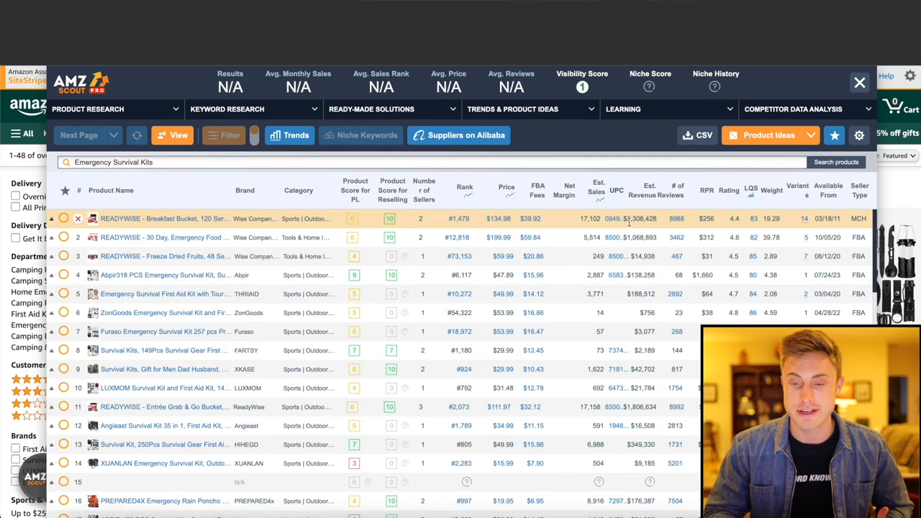
# Scroll the survival kits table through READYWISE, Abpir and ZonGoods sales and revenue.
pyautogui.scroll(-3)
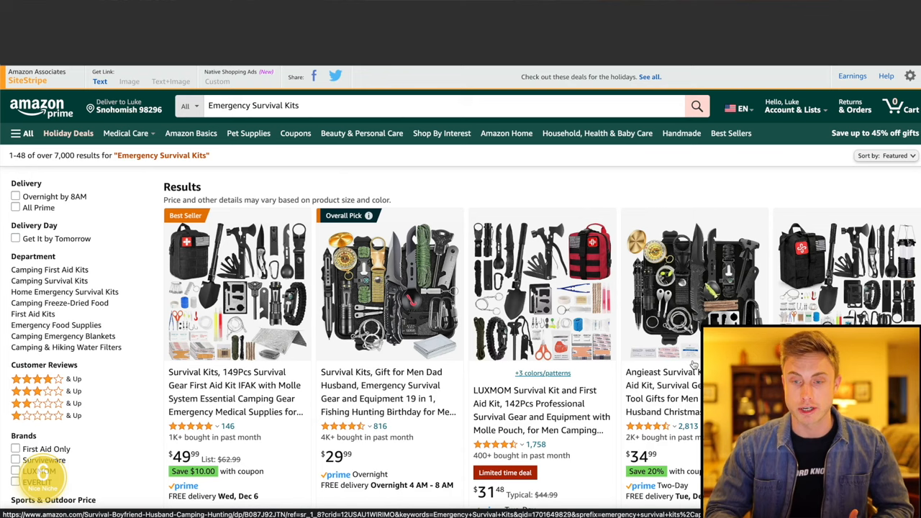
# Scroll down the Emergency Survival Kits Amazon results with the overlay closed.
pyautogui.scroll(-3)
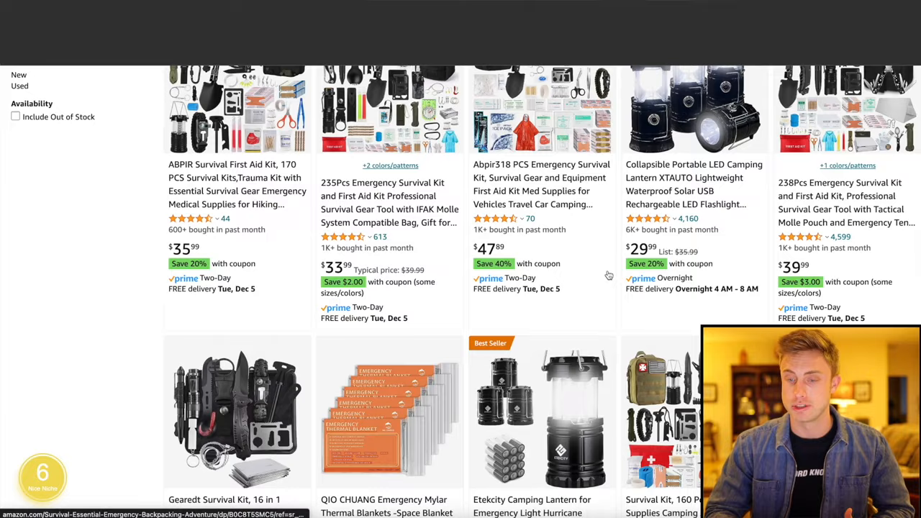
pyautogui.scroll(-3)
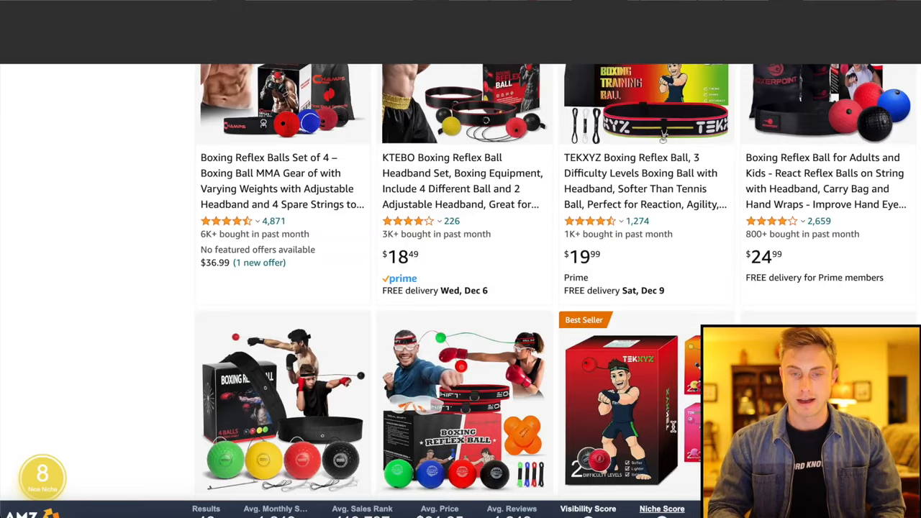
# Scroll the boxing reflex ball listings while the AMZScout summary loads.
pyautogui.scroll(-3)
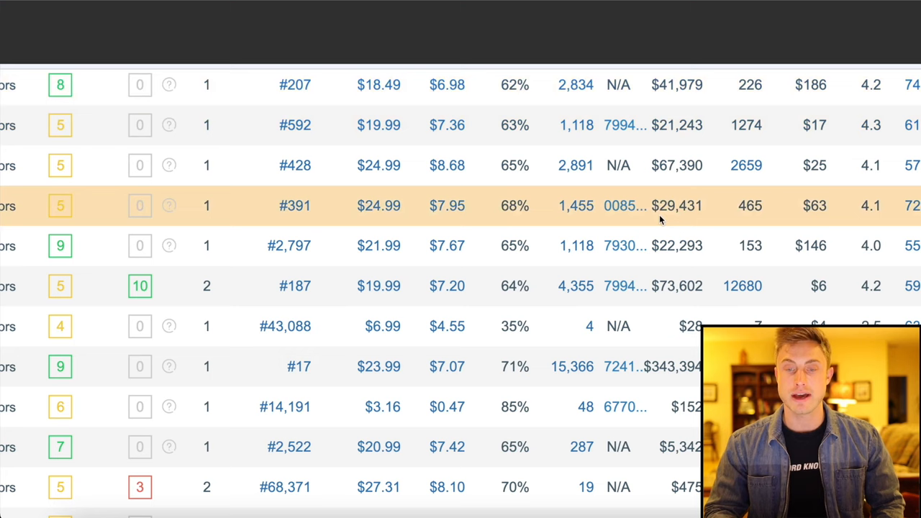
# Scroll to the #17-ranked boxing reflex ball listing with 15,366 sales and $343,394 revenue.
pyautogui.scroll(-3)
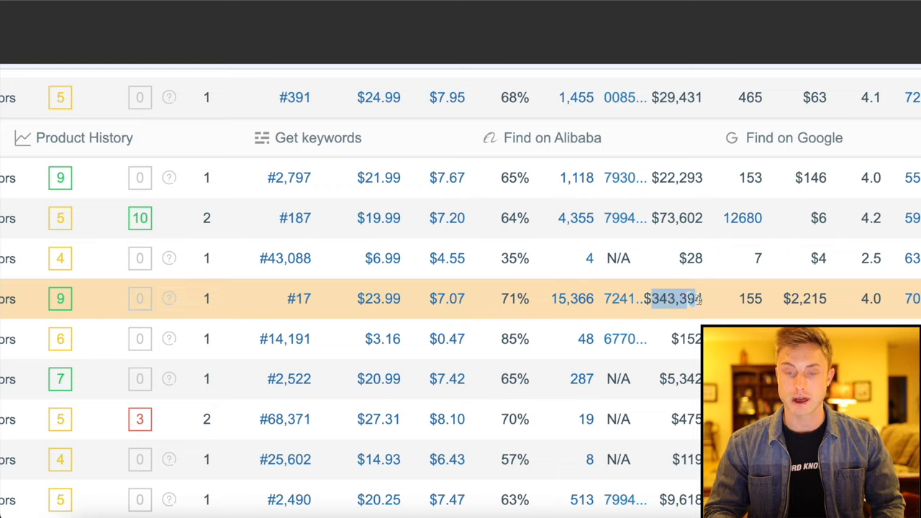